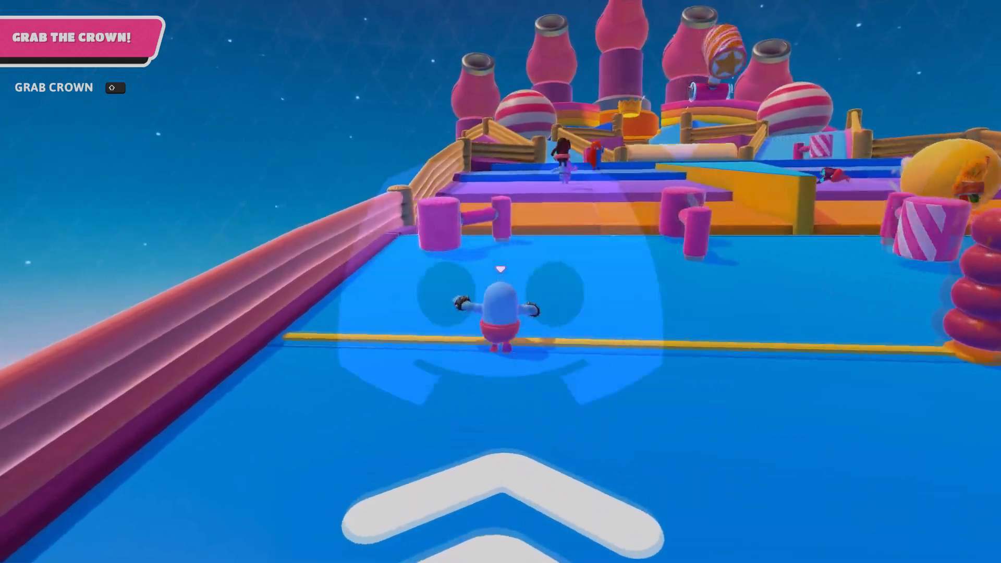
- Open Discord's User Settings and go to the Game Overlay page, with the in-game overlay off
{"action": "key", "text": "w"}
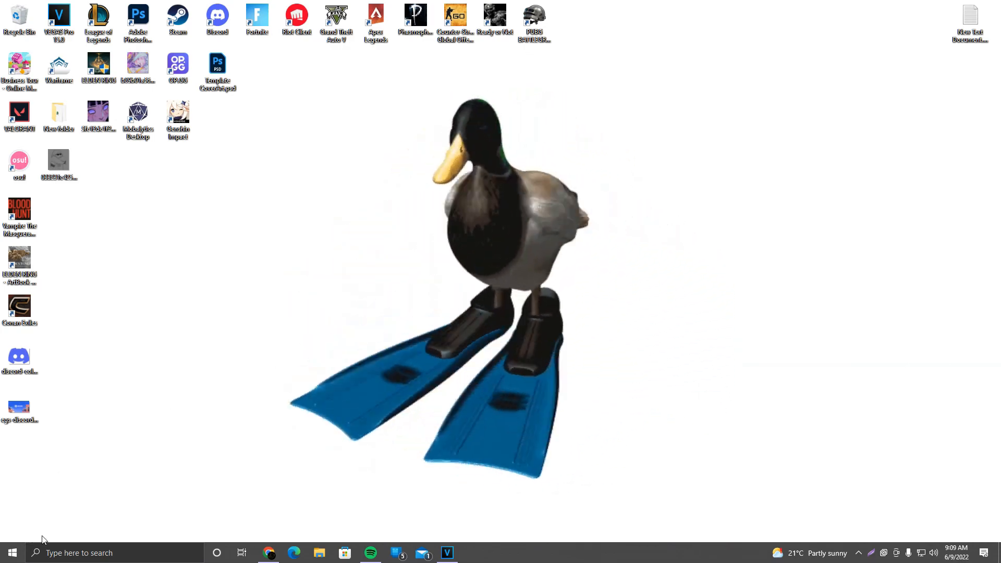
{"action": "left_click", "coordinate": [9, 553]}
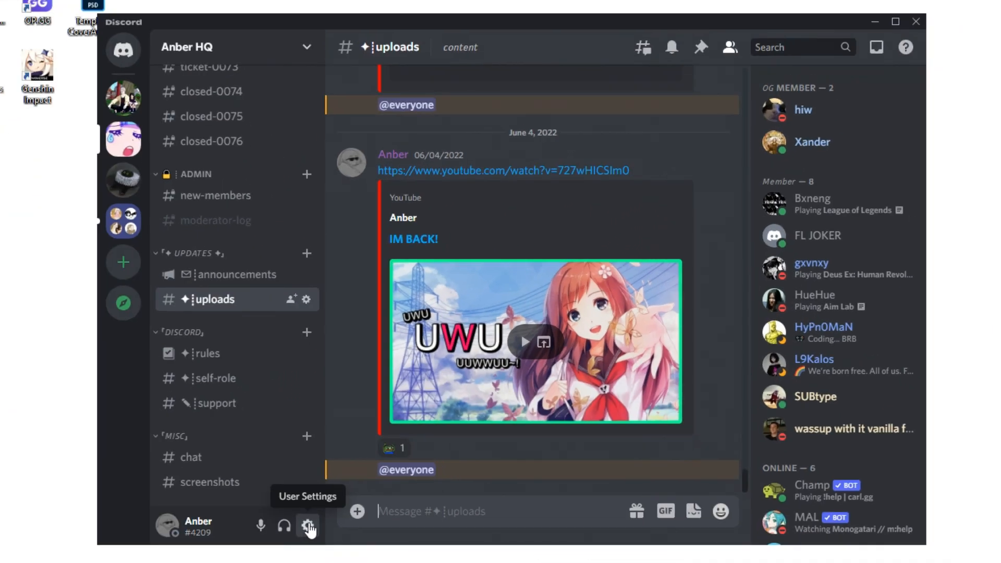
{"action": "mouse_move", "coordinate": [200, 533]}
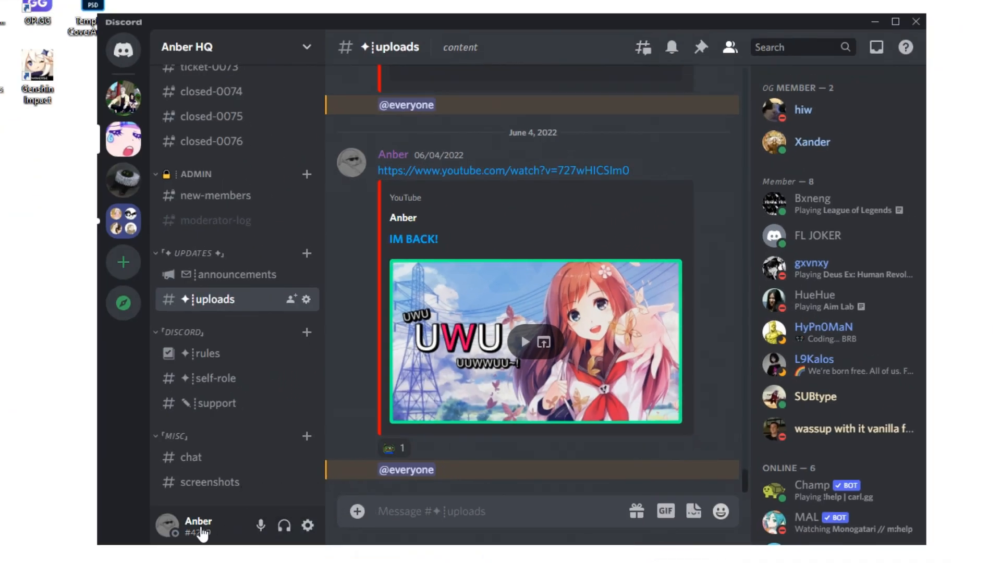
{"action": "left_click", "coordinate": [307, 526]}
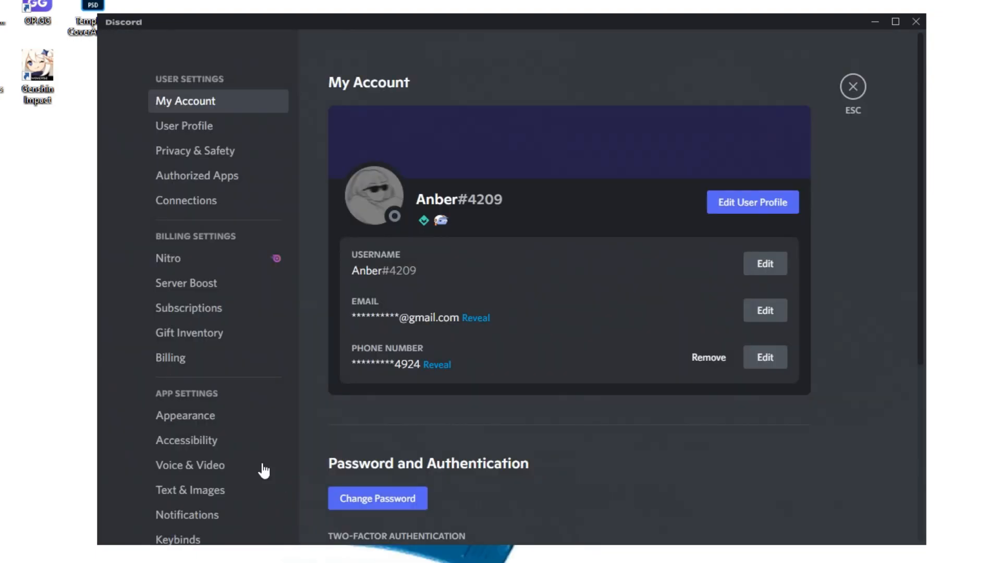
{"action": "left_click", "coordinate": [186, 416]}
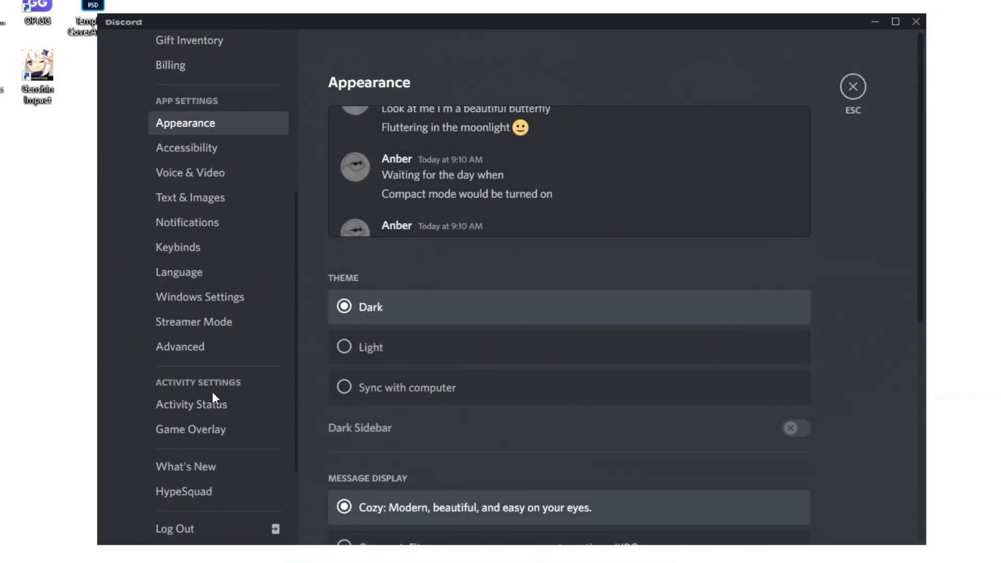
{"action": "left_click", "coordinate": [190, 430]}
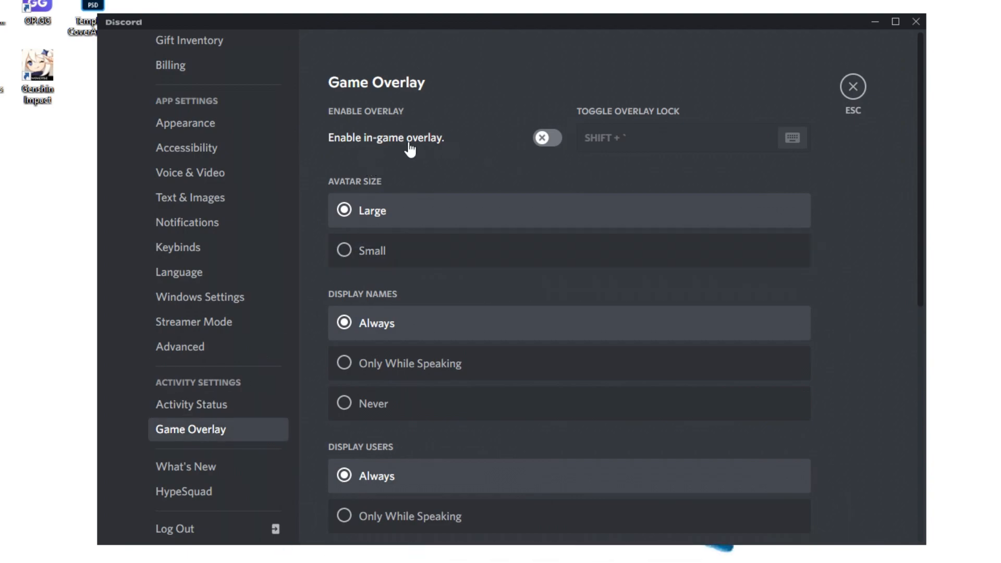
{"action": "mouse_move", "coordinate": [440, 163]}
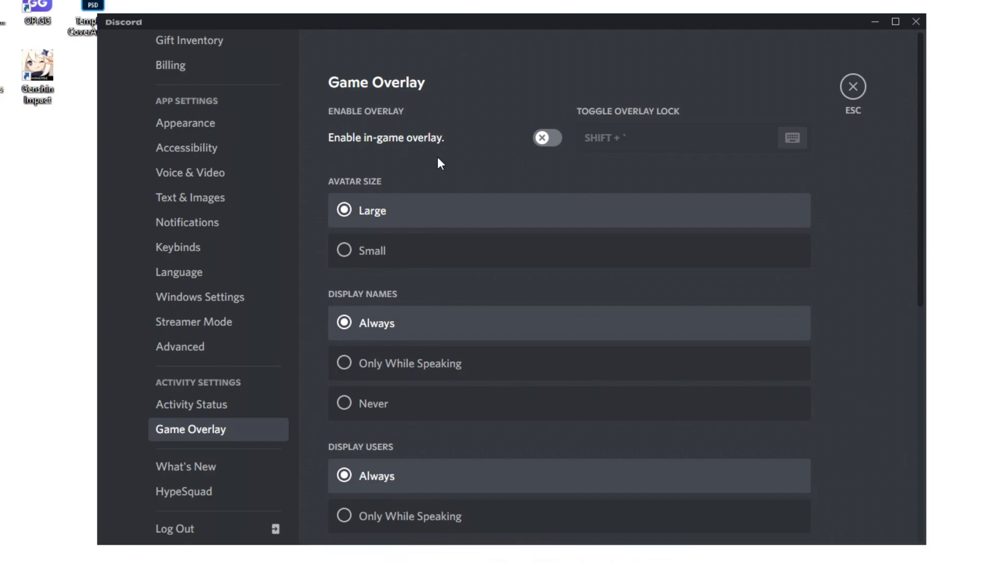
{"action": "mouse_move", "coordinate": [482, 149]}
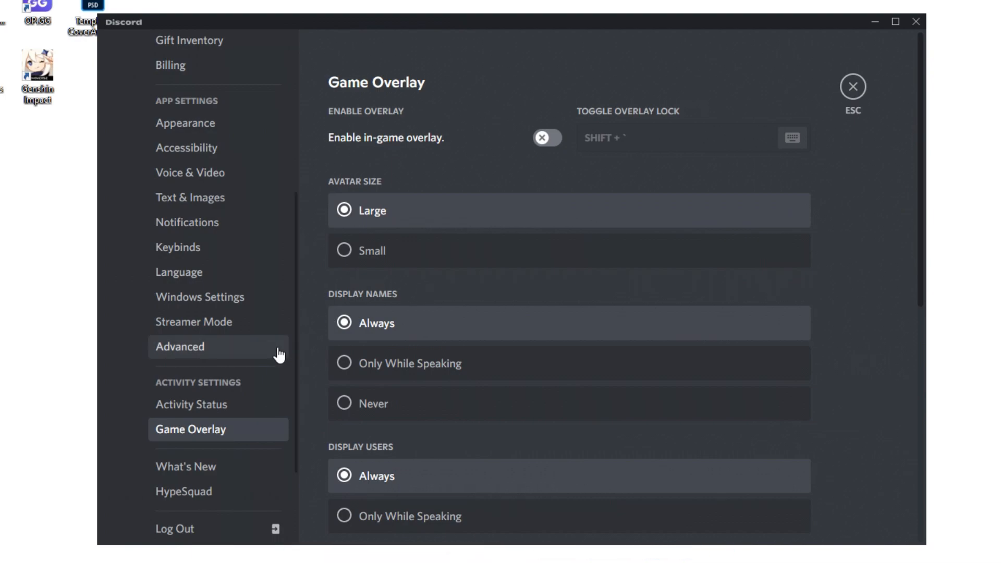
- Open Discord's Advanced settings page to review the Hardware Acceleration toggle
{"action": "left_click", "coordinate": [180, 347]}
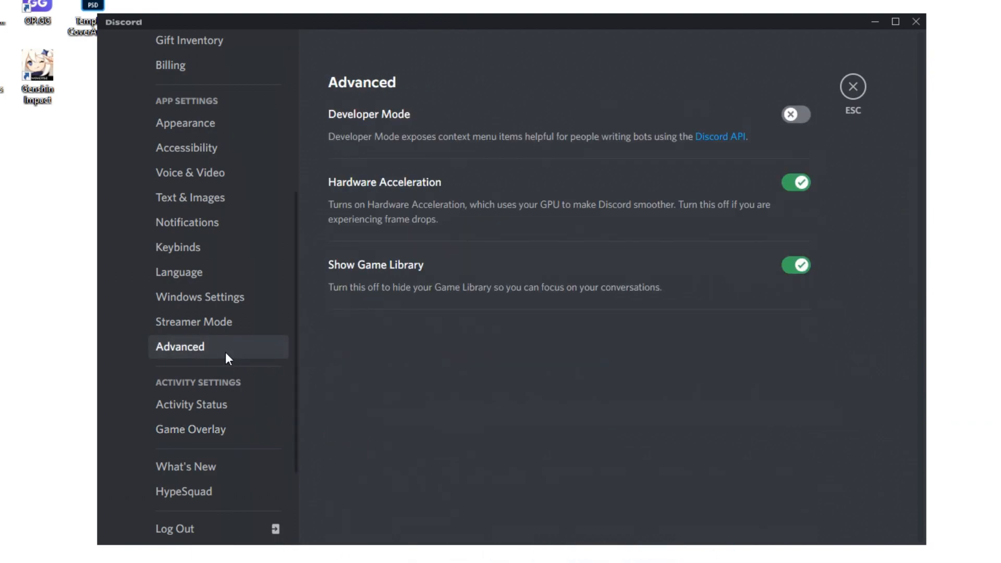
{"action": "mouse_move", "coordinate": [757, 199]}
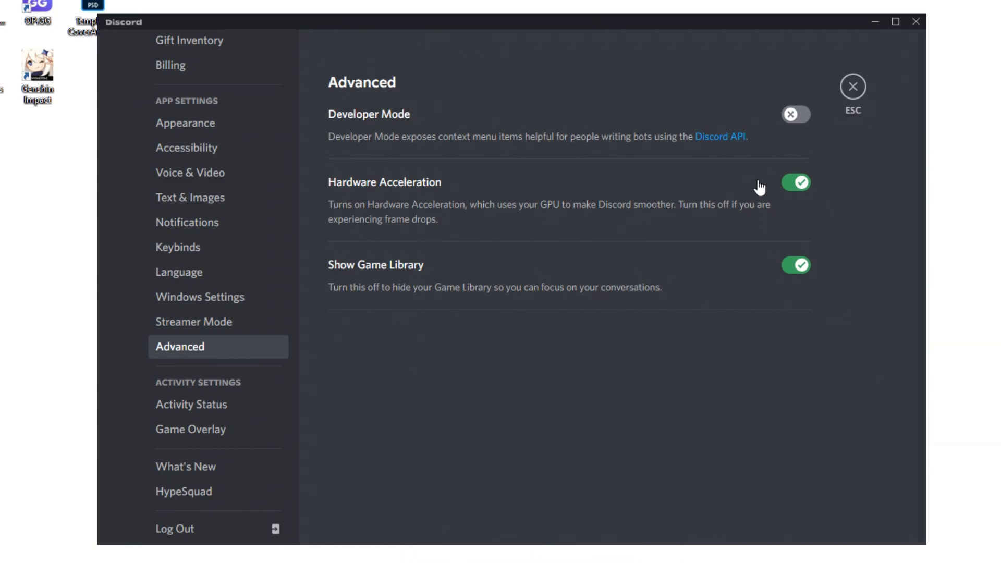
{"action": "mouse_move", "coordinate": [681, 194]}
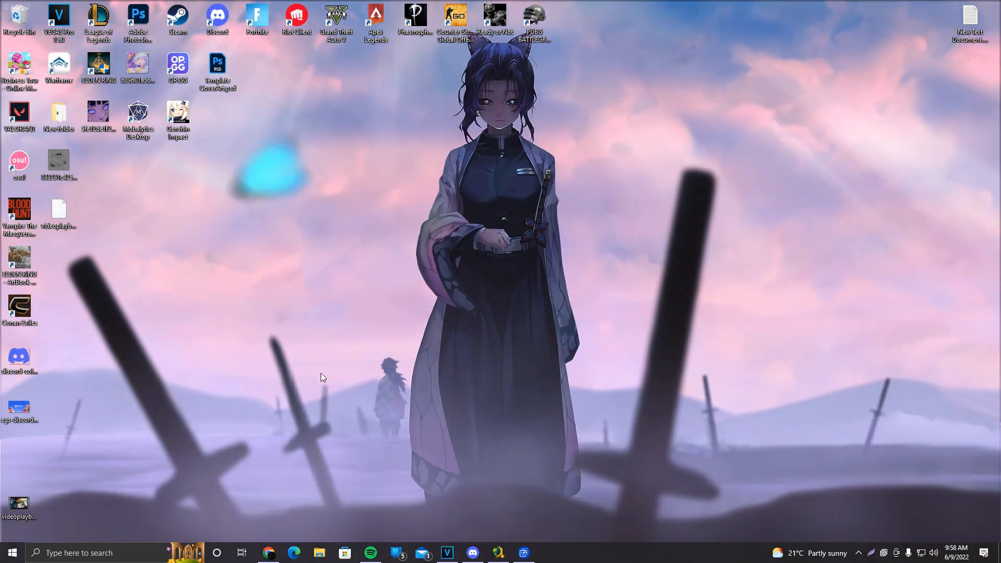
- Check for updates in Update & Security's Windows Update page, confirming the PC is up to date
{"action": "left_click", "coordinate": [18, 553]}
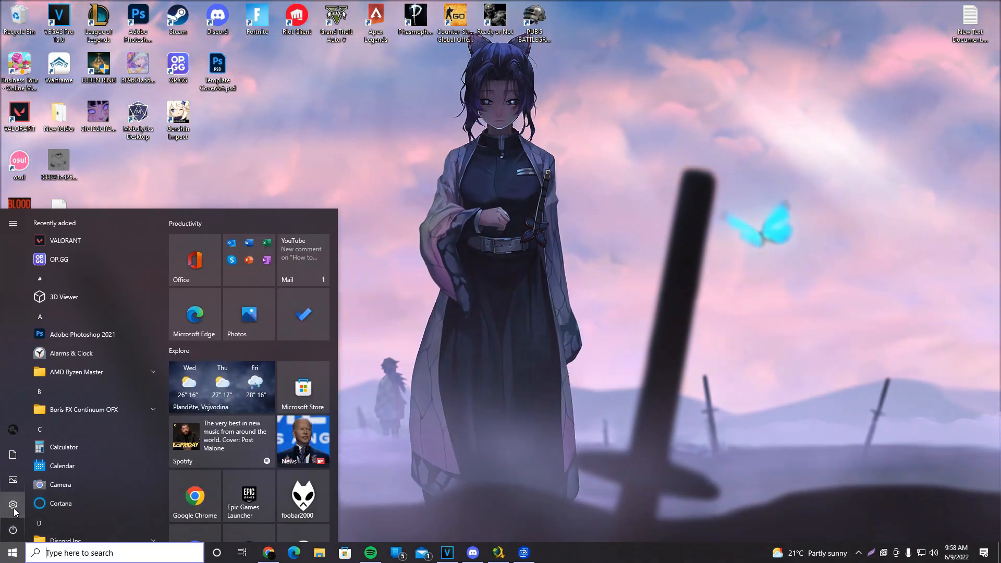
{"action": "left_click", "coordinate": [13, 504]}
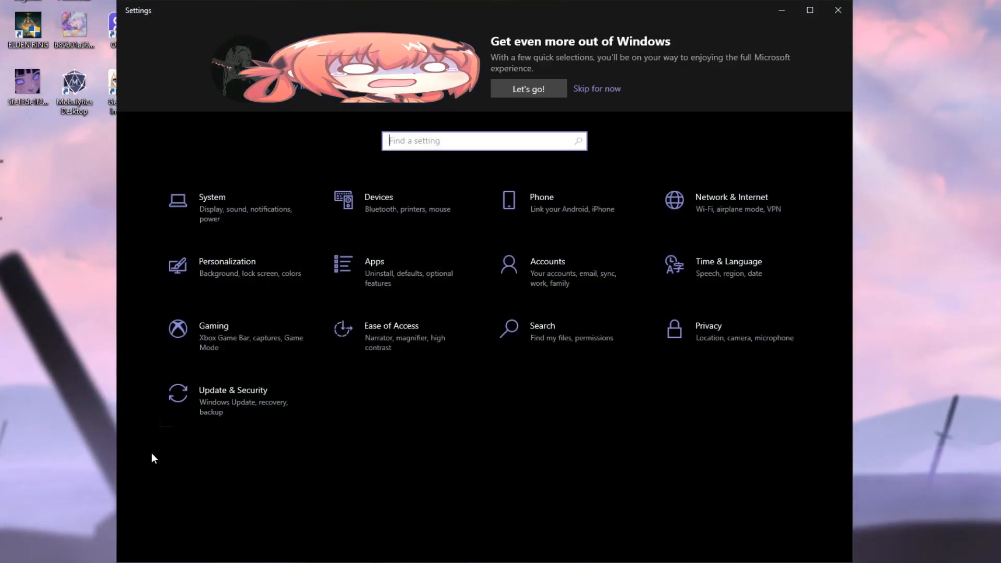
{"action": "left_click", "coordinate": [233, 390]}
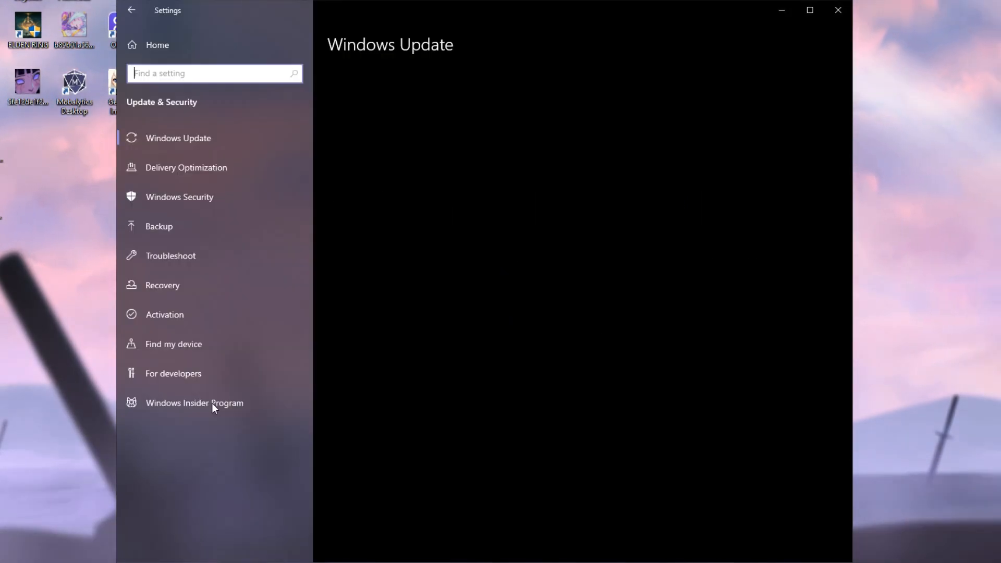
{"action": "left_click", "coordinate": [178, 138]}
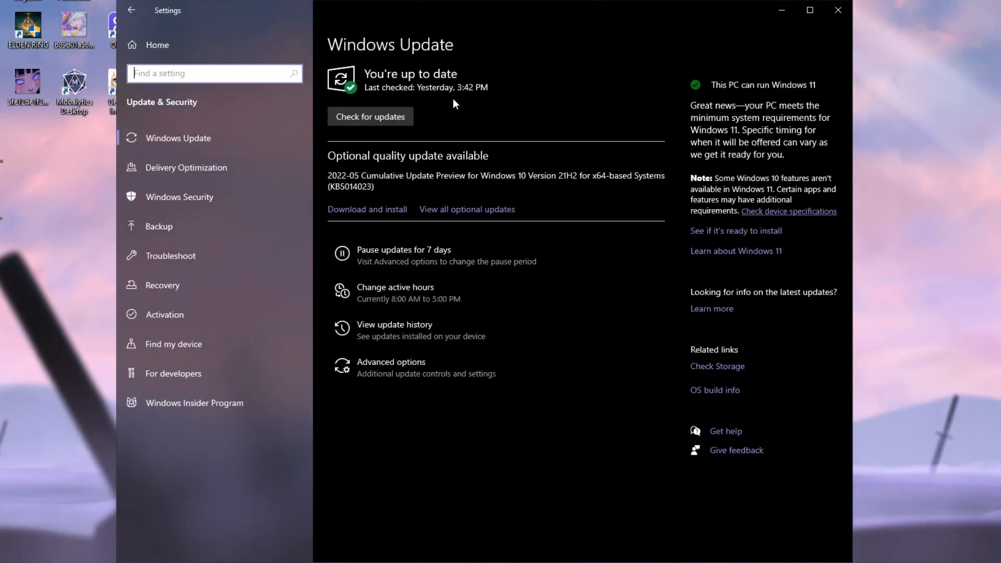
{"action": "mouse_move", "coordinate": [204, 147]}
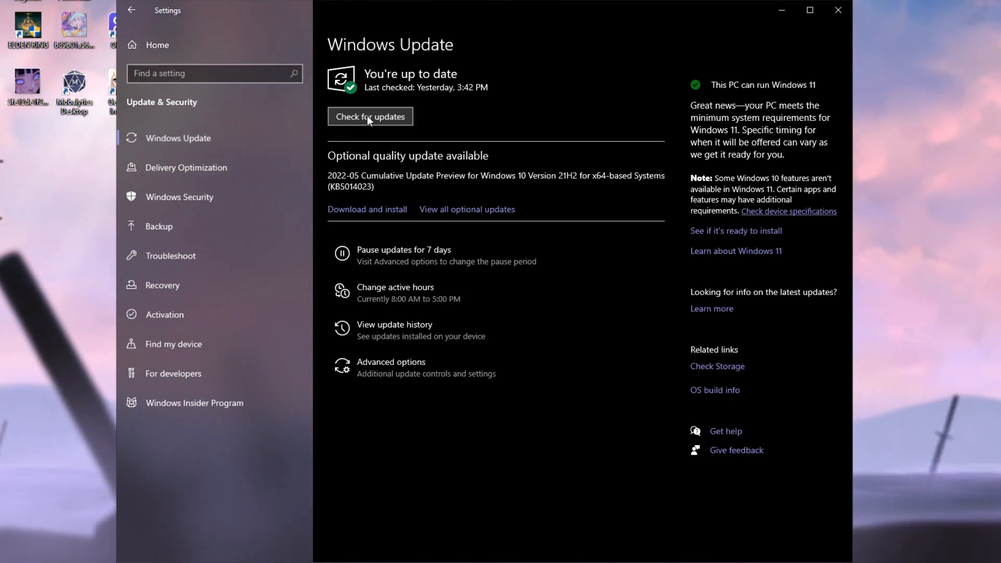
{"action": "left_click", "coordinate": [371, 116]}
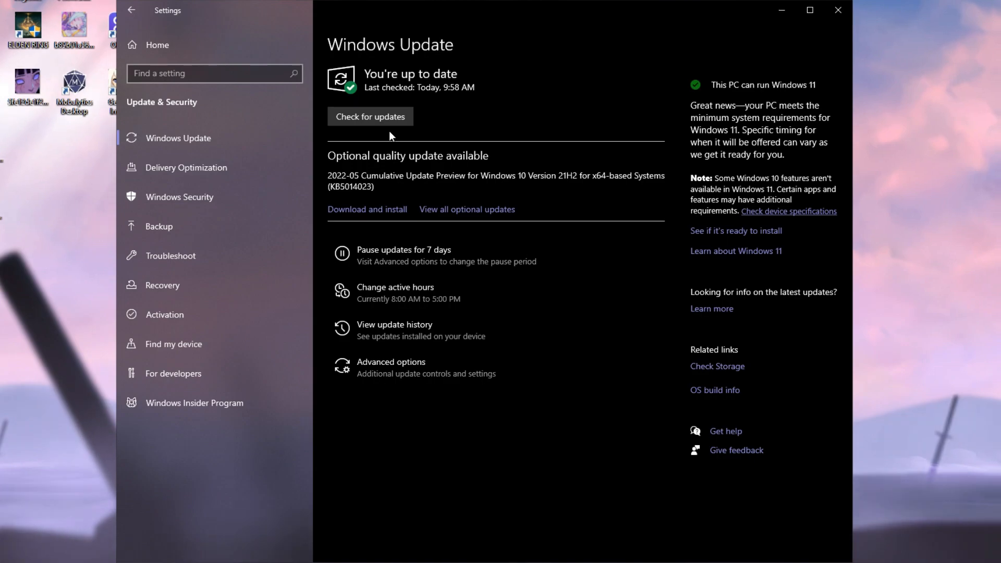
{"action": "mouse_move", "coordinate": [552, 114]}
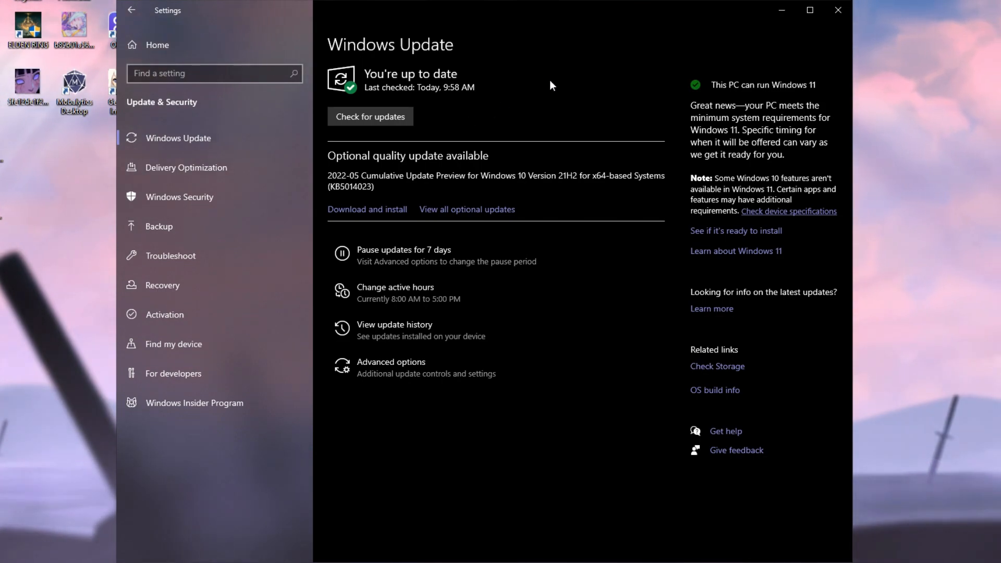
{"action": "mouse_move", "coordinate": [584, 70]}
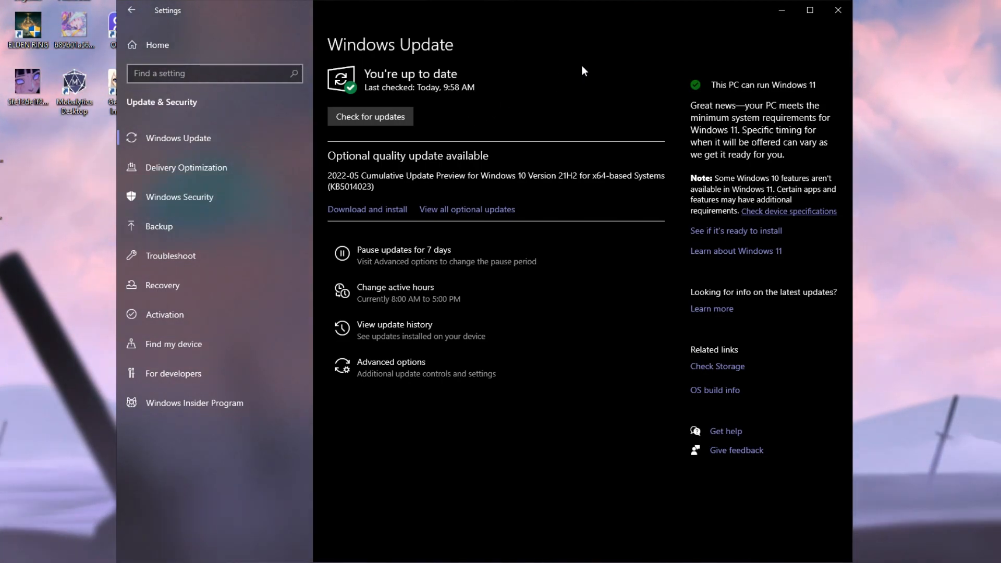
- Close the Windows Settings window to return to the desktop
{"action": "left_click", "coordinate": [838, 11]}
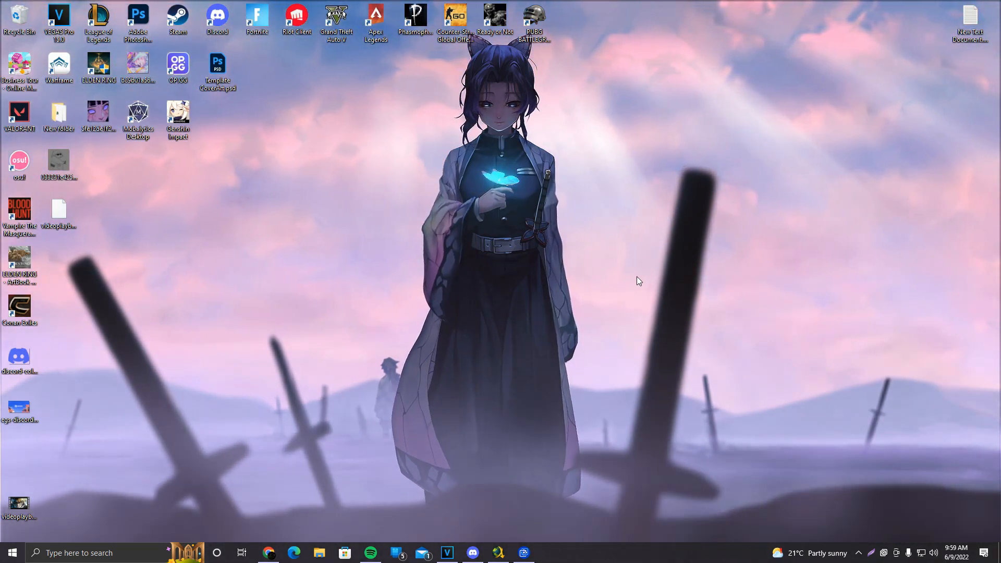
{"action": "mouse_move", "coordinate": [859, 559]}
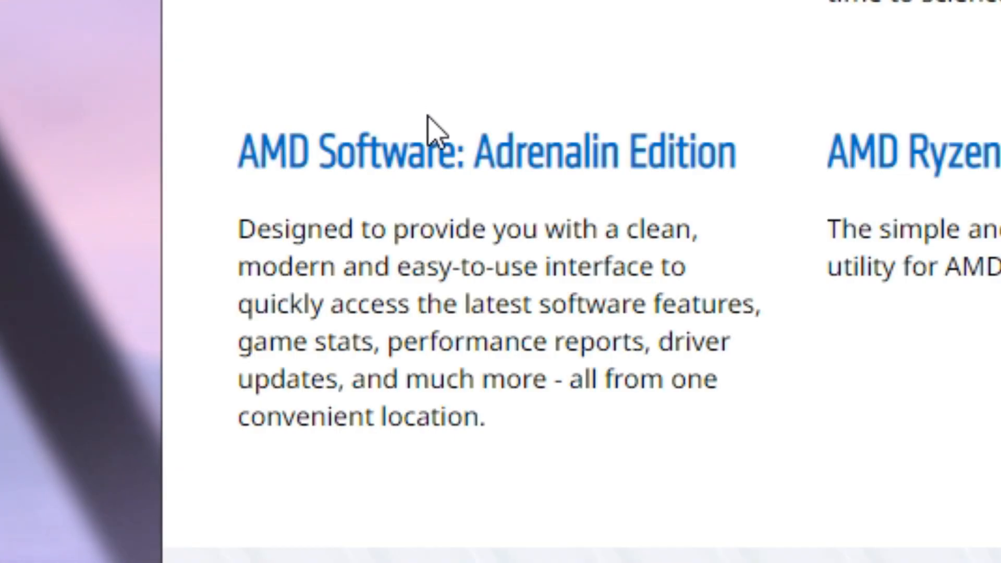
{"action": "mouse_move", "coordinate": [449, 151]}
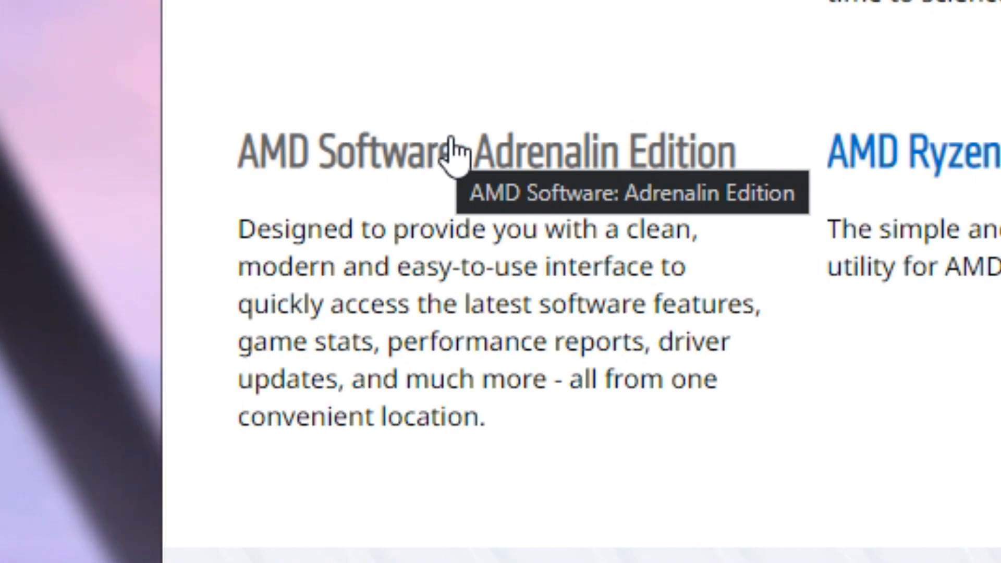
{"action": "mouse_move", "coordinate": [630, 189]}
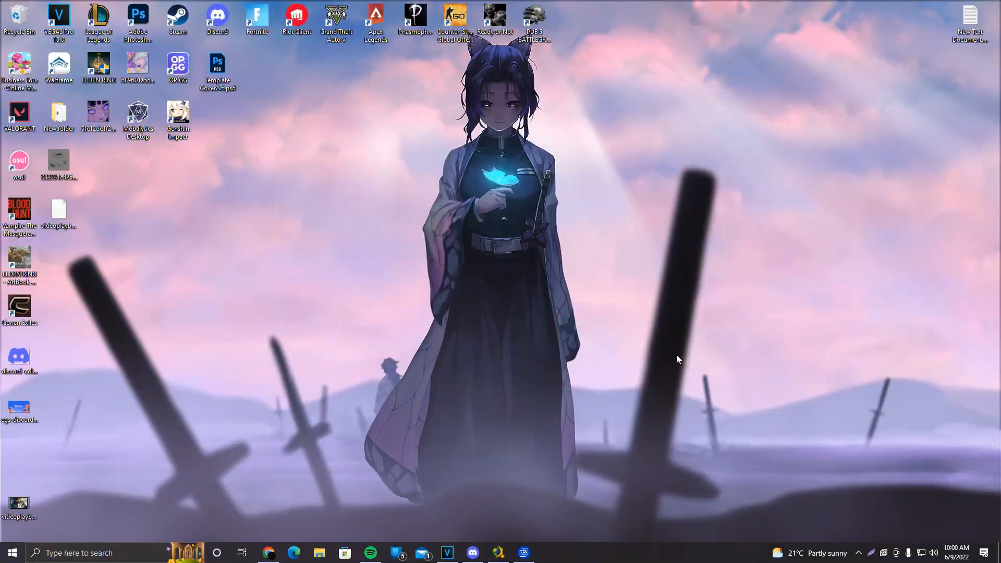
{"action": "mouse_move", "coordinate": [794, 495]}
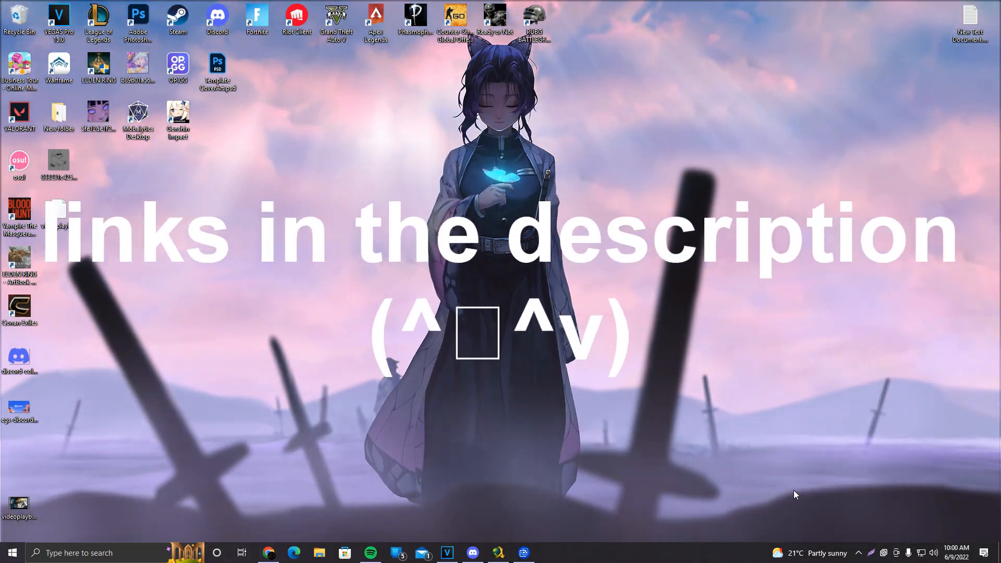
{"action": "left_click", "coordinate": [865, 553]}
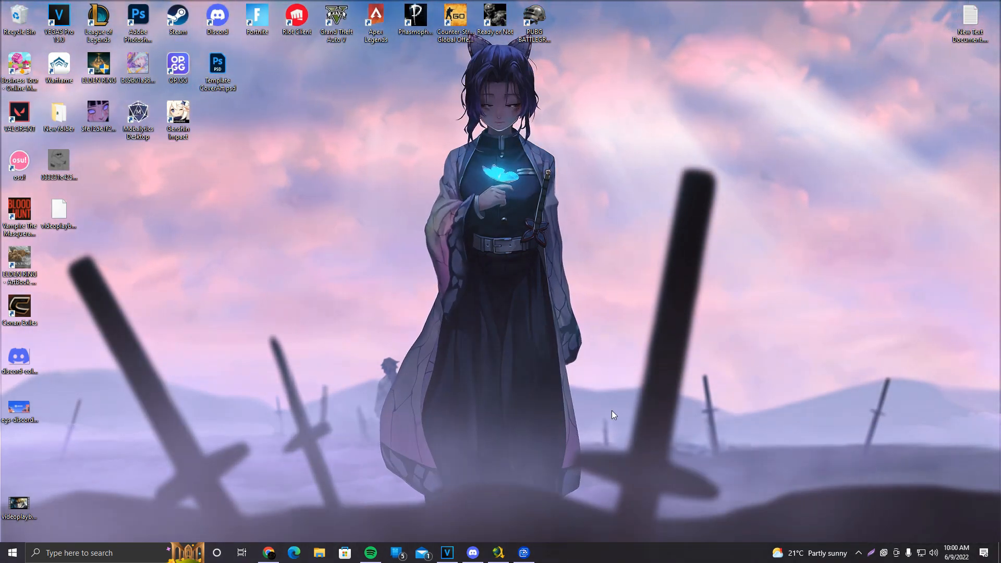
- Download GeForce Game Ready Driver 512.95 from GeForce Experience's Drivers tab
{"action": "left_click", "coordinate": [550, 553]}
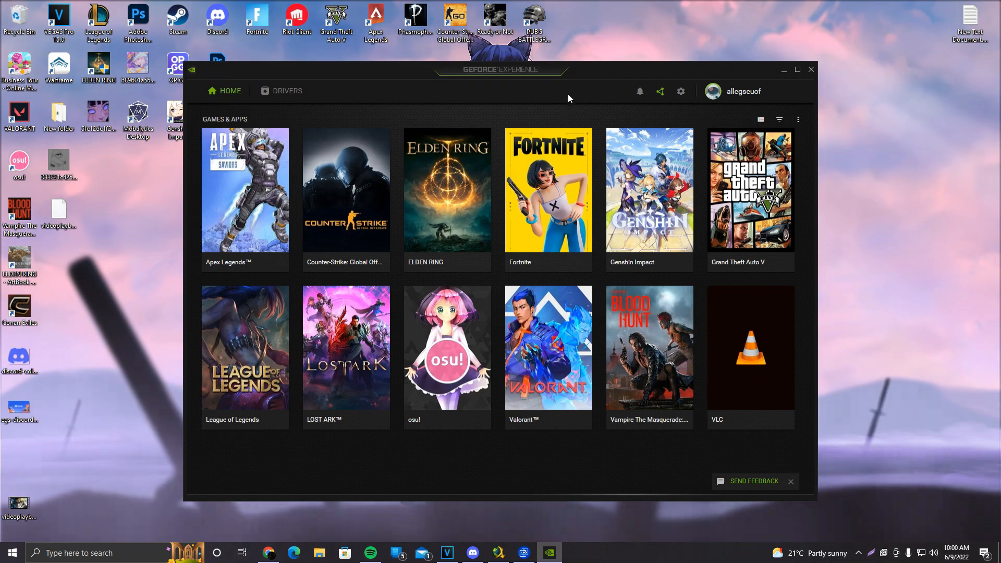
{"action": "left_click", "coordinate": [287, 91]}
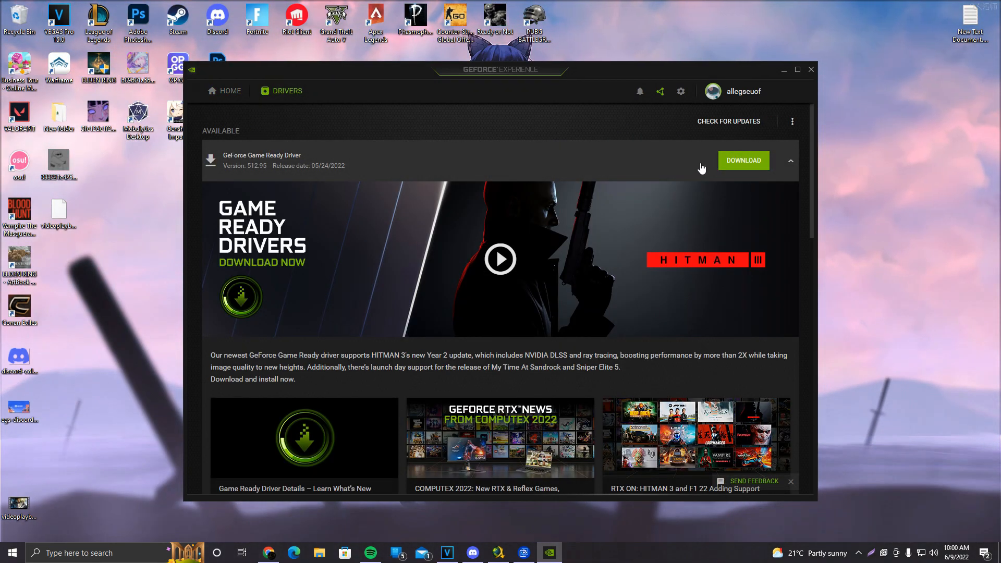
{"action": "mouse_move", "coordinate": [661, 174]}
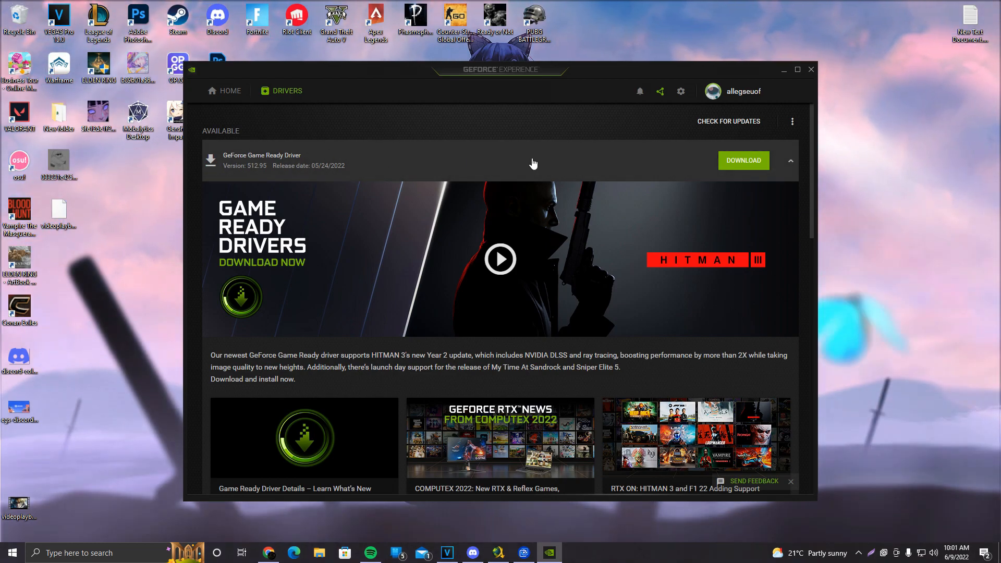
{"action": "left_click", "coordinate": [744, 160]}
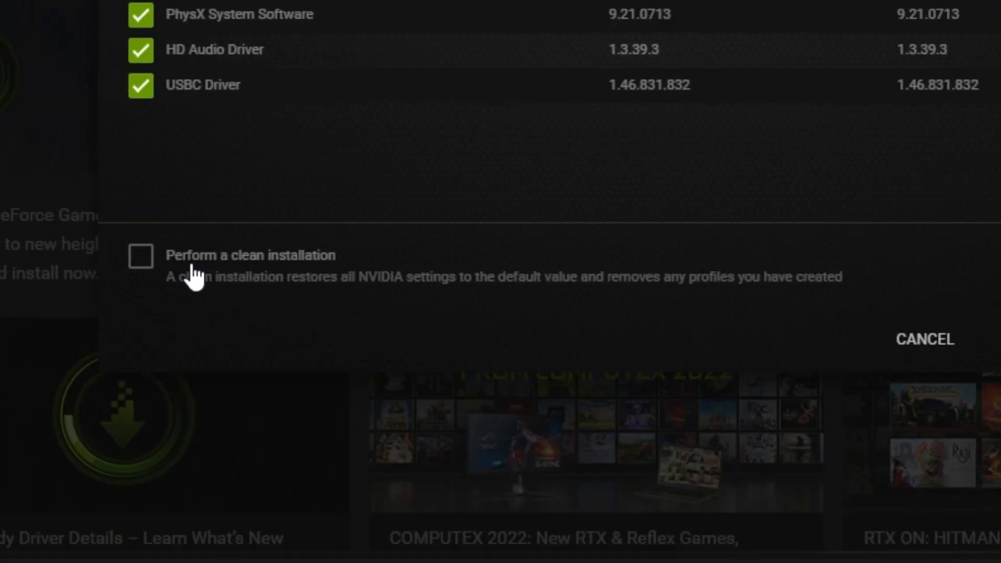
{"action": "mouse_move", "coordinate": [195, 276]}
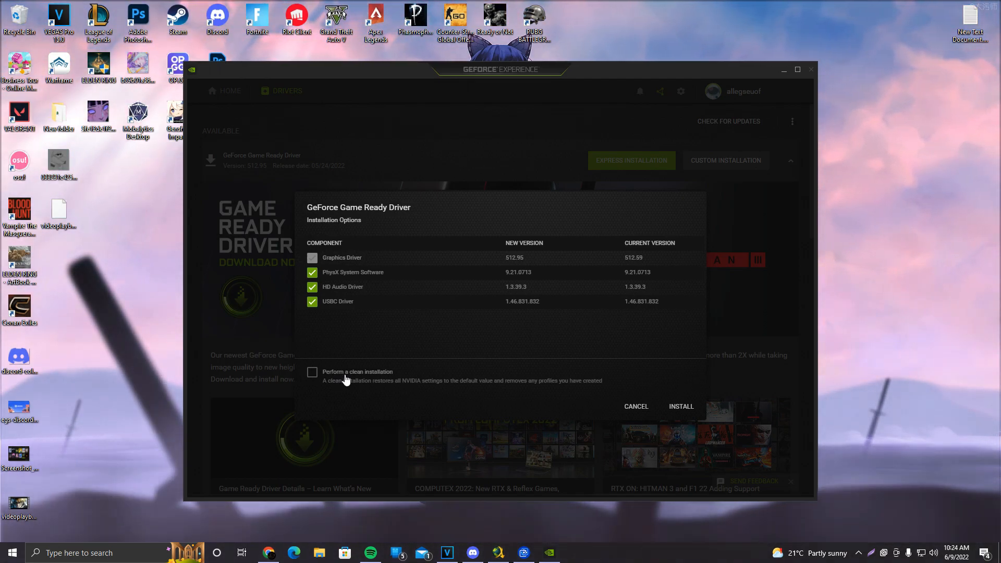
- Install Game Ready Driver 512.95, dismiss the finish summary, and recheck for newer drivers
{"action": "left_click", "coordinate": [312, 372]}
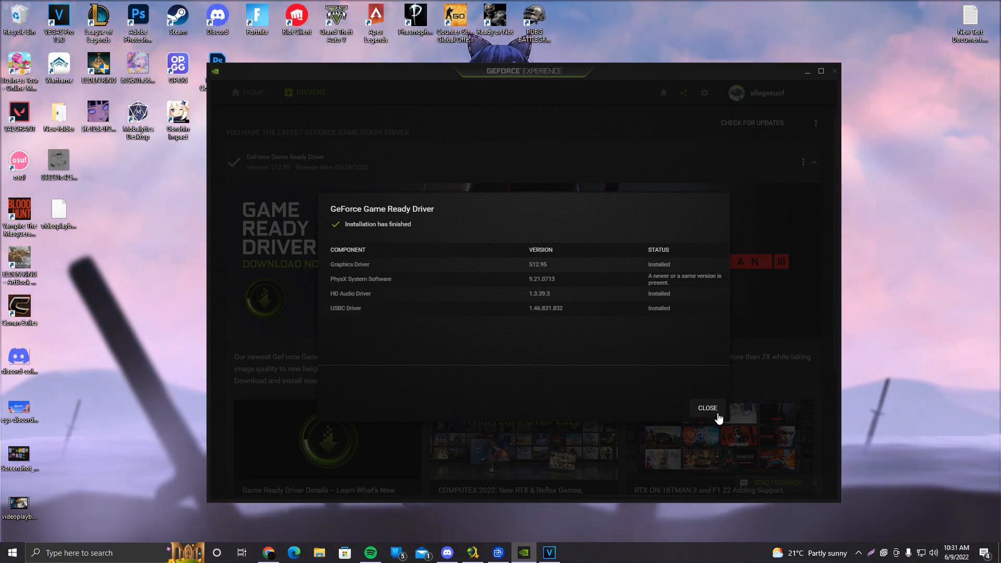
{"action": "left_click", "coordinate": [708, 408]}
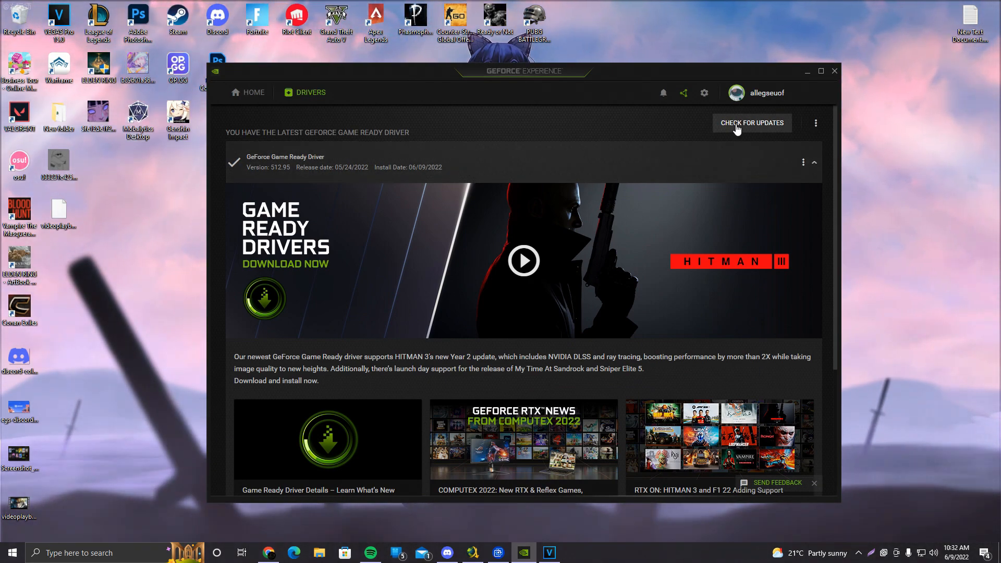
{"action": "left_click", "coordinate": [752, 123]}
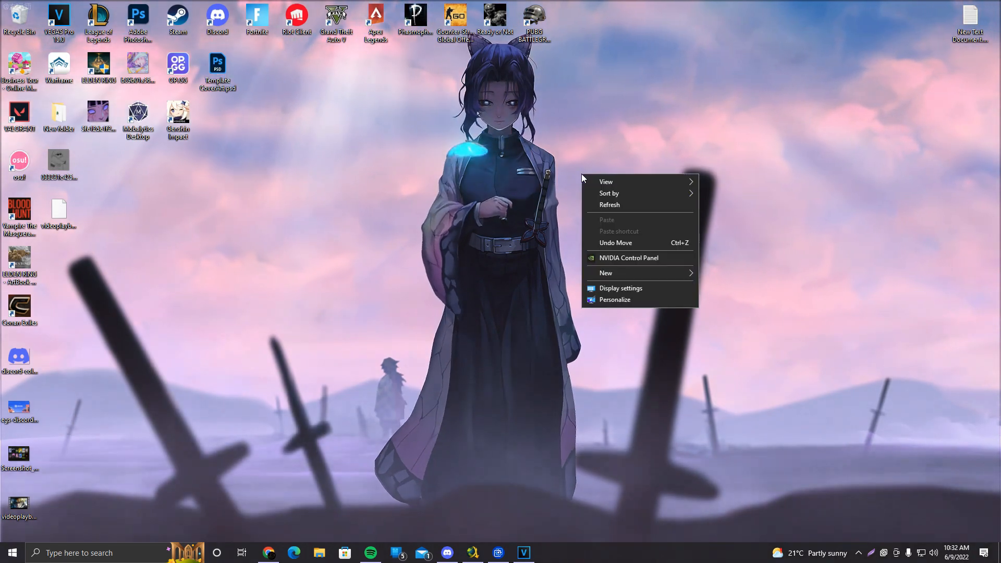
- Set global 3D settings to Prefer maximum performance and High performance texture filtering, and adjust threaded optimization
{"action": "left_click", "coordinate": [612, 259]}
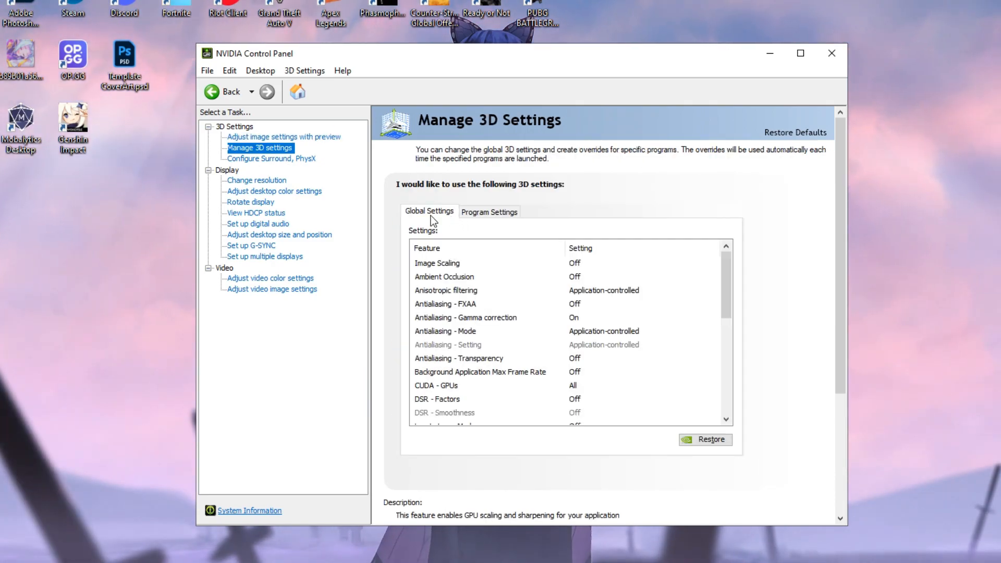
{"action": "mouse_move", "coordinate": [503, 177]}
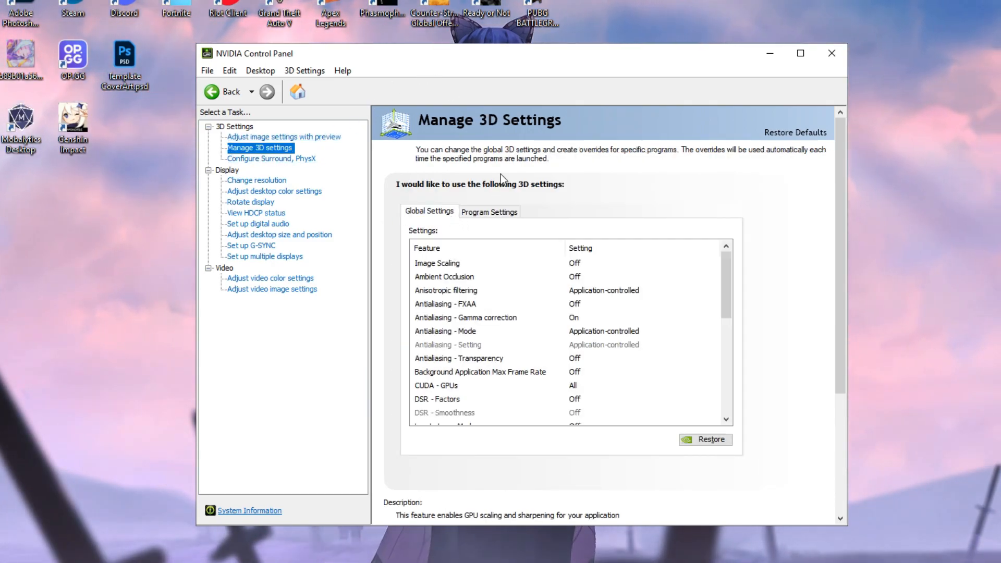
{"action": "scroll", "scroll_direction": "down", "scroll_amount": 3}
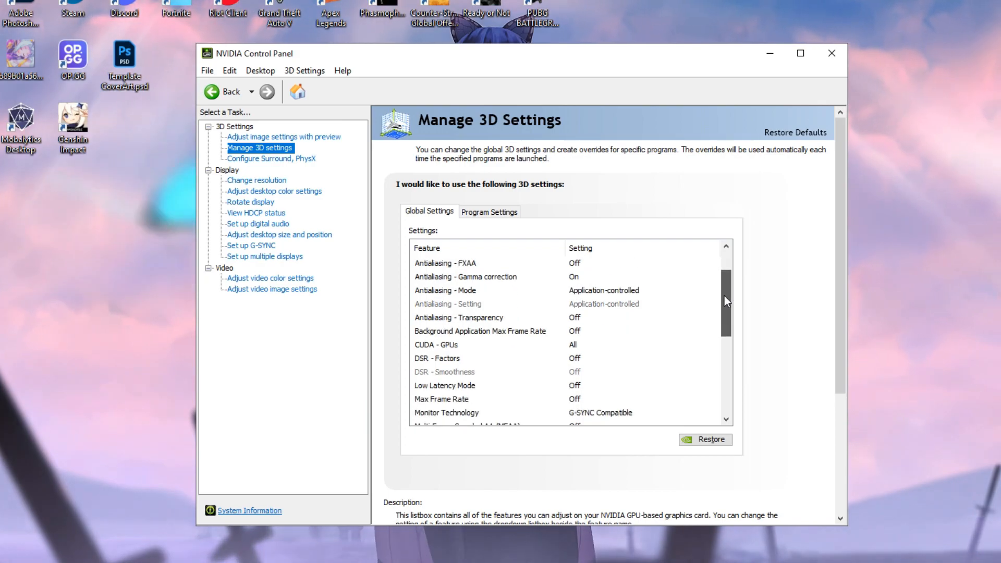
{"action": "scroll", "scroll_direction": "down", "scroll_amount": 3}
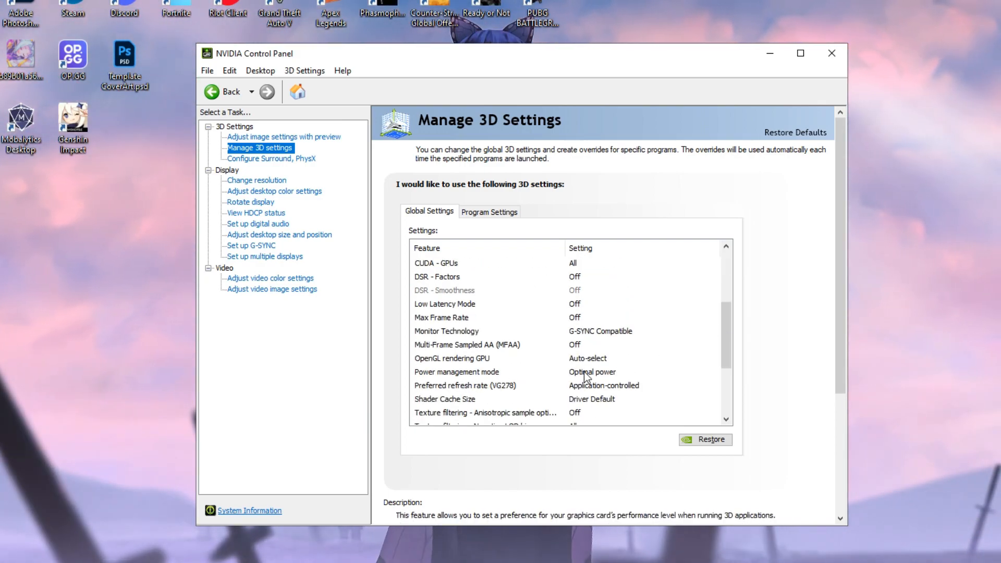
{"action": "left_click", "coordinate": [642, 372]}
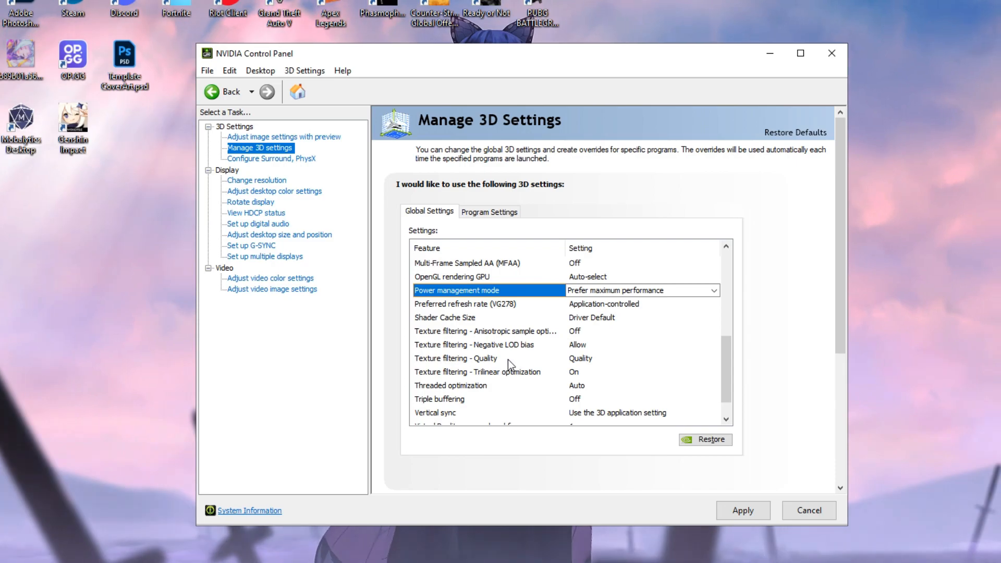
{"action": "mouse_move", "coordinate": [584, 363]}
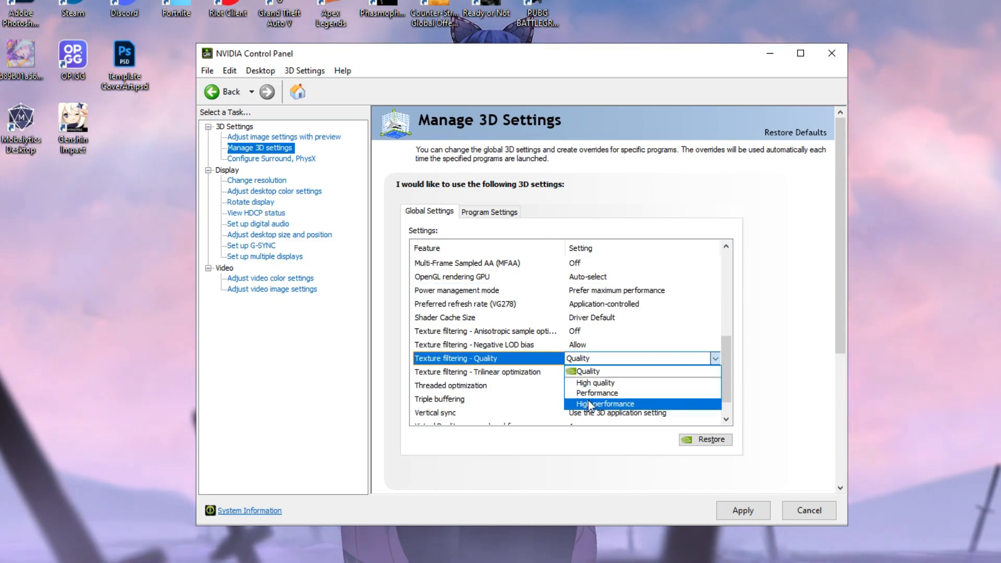
{"action": "left_click", "coordinate": [603, 404]}
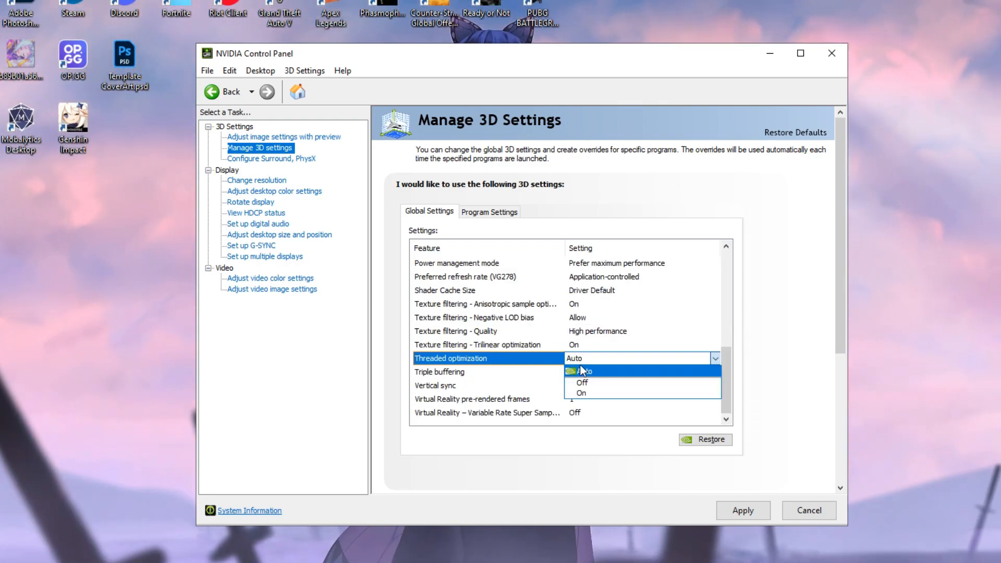
{"action": "left_click", "coordinate": [582, 393]}
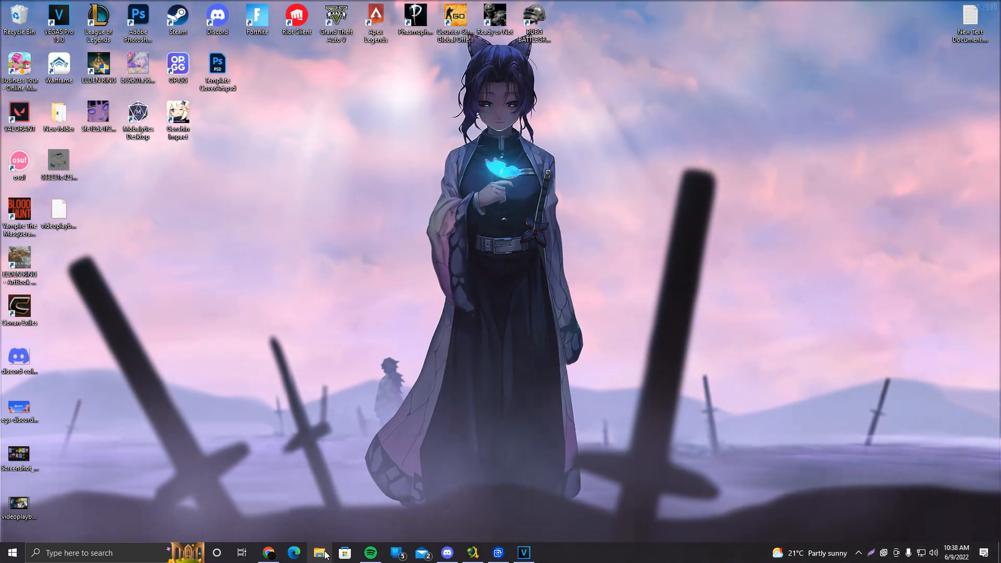
{"action": "mouse_move", "coordinate": [317, 553]}
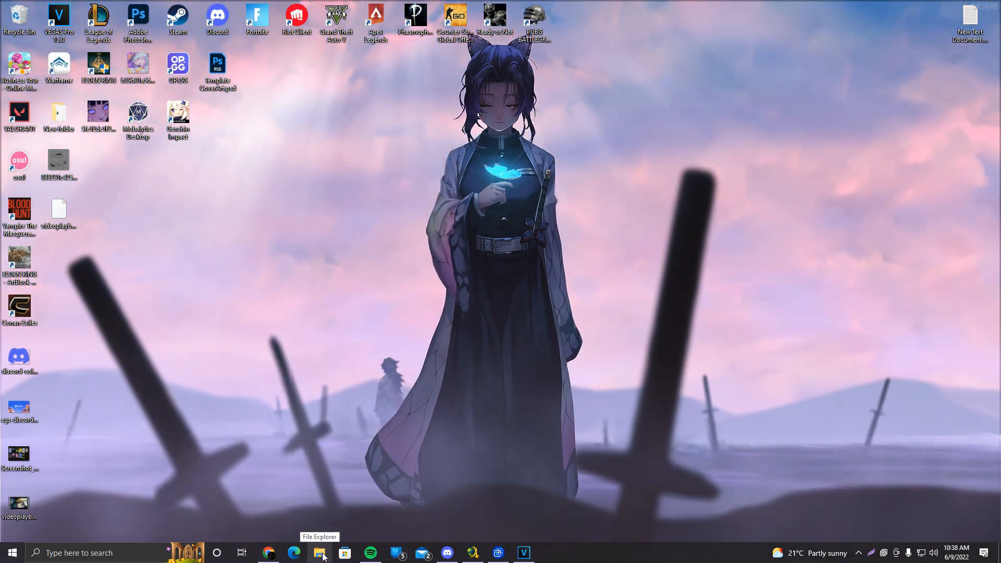
- Open Performance Options from Advanced system settings to customize Windows visual effects
{"action": "left_click", "coordinate": [319, 553]}
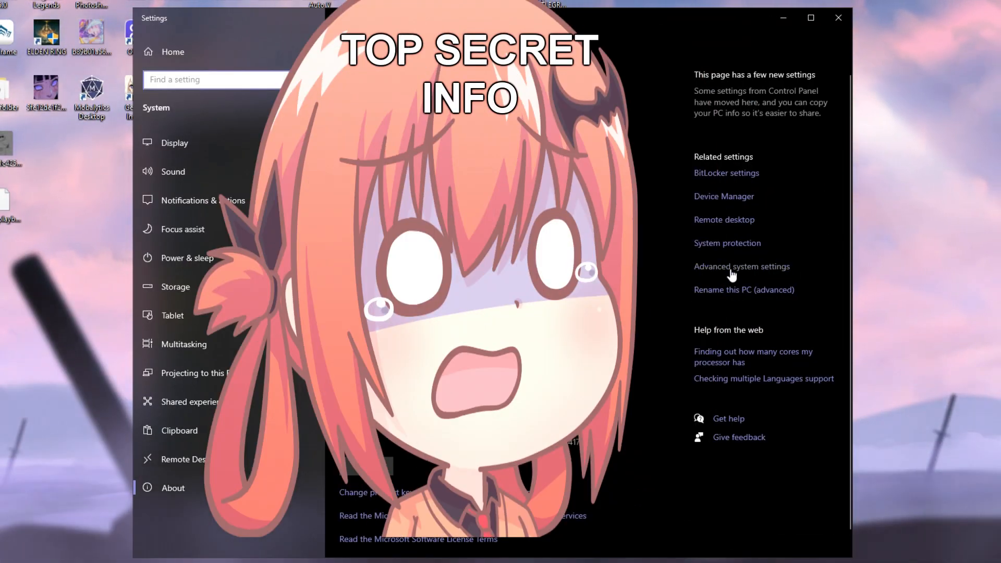
{"action": "left_click", "coordinate": [742, 266]}
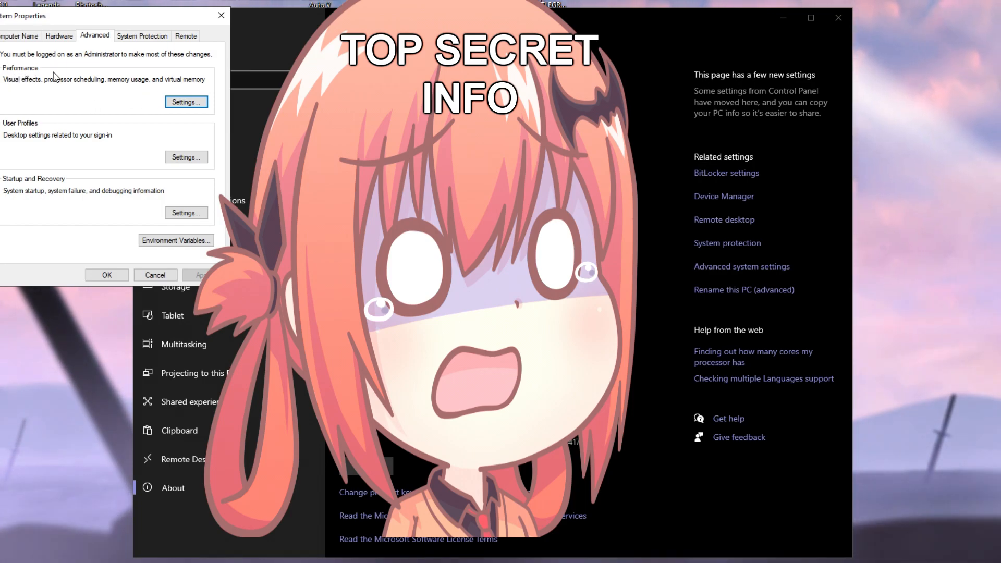
{"action": "left_click", "coordinate": [186, 101]}
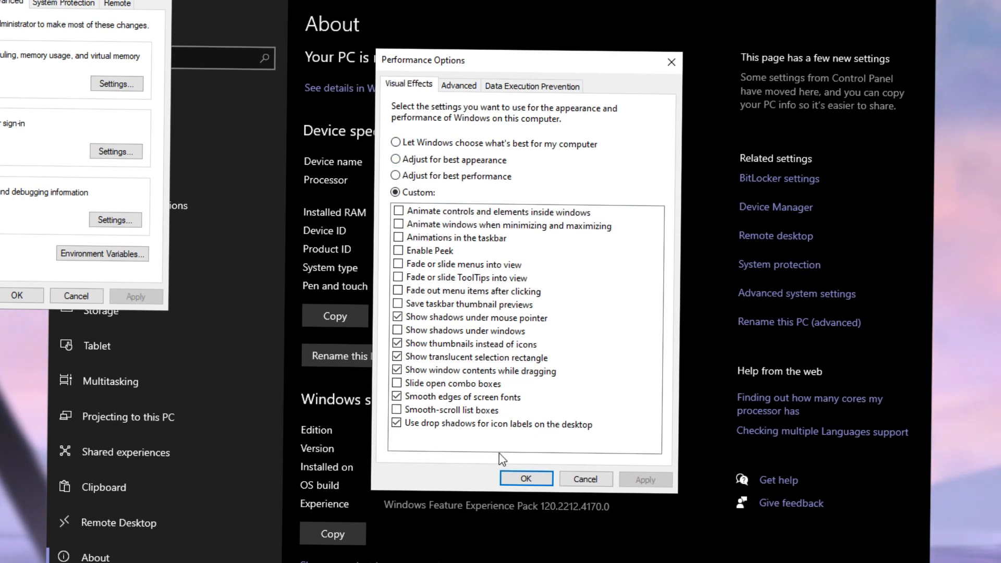
{"action": "mouse_move", "coordinate": [435, 377]}
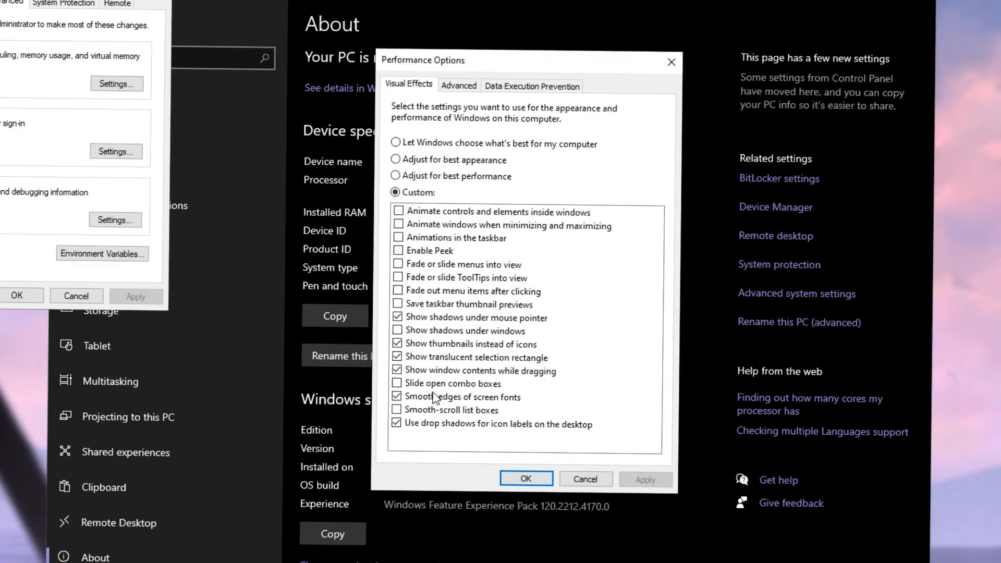
{"action": "mouse_move", "coordinate": [442, 378]}
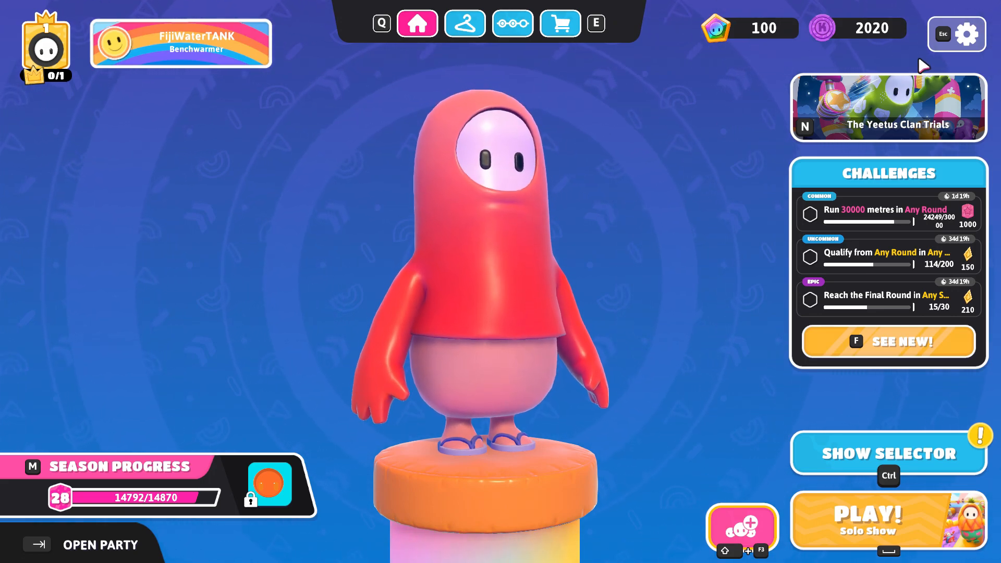
{"action": "mouse_move", "coordinate": [962, 48]}
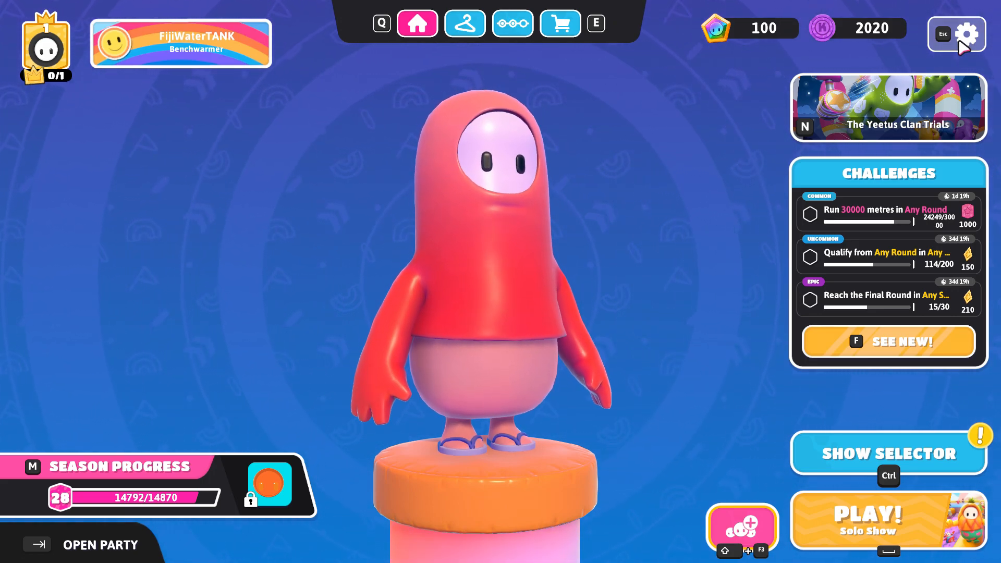
- Switch the Fall Guys video preset to Low, then reopen Settings to verify the saved options
{"action": "left_click", "coordinate": [966, 34]}
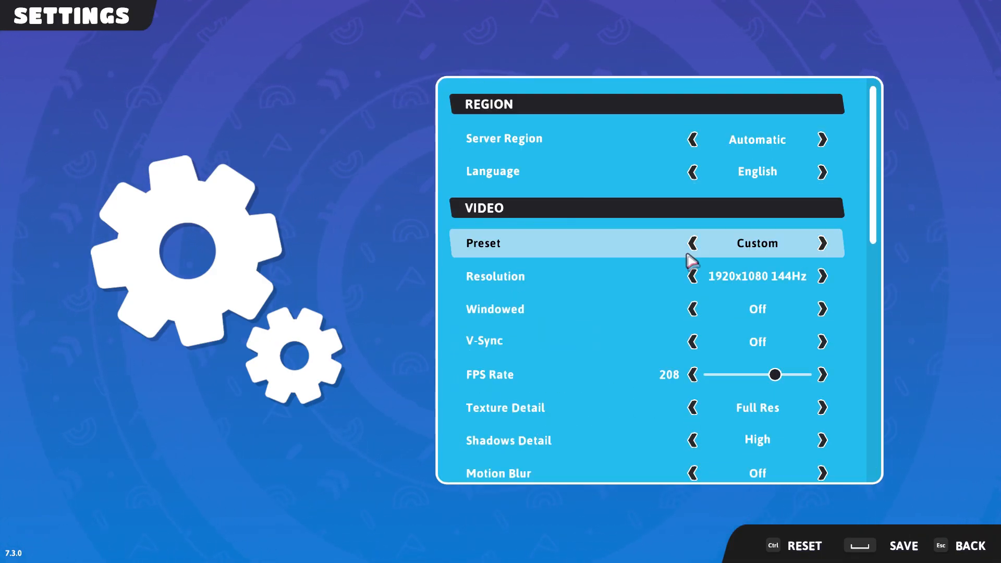
{"action": "left_click", "coordinate": [693, 243]}
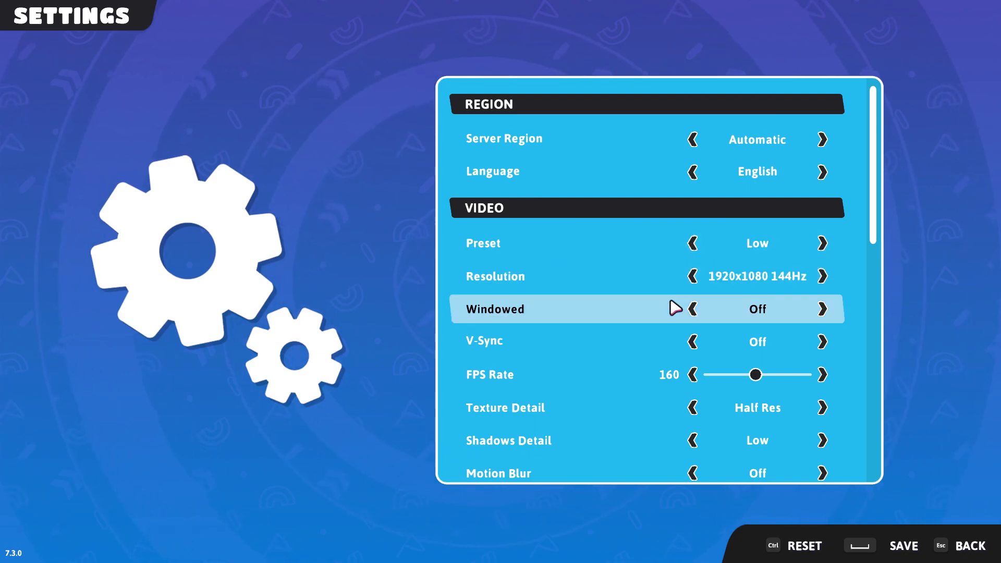
{"action": "mouse_move", "coordinate": [798, 497]}
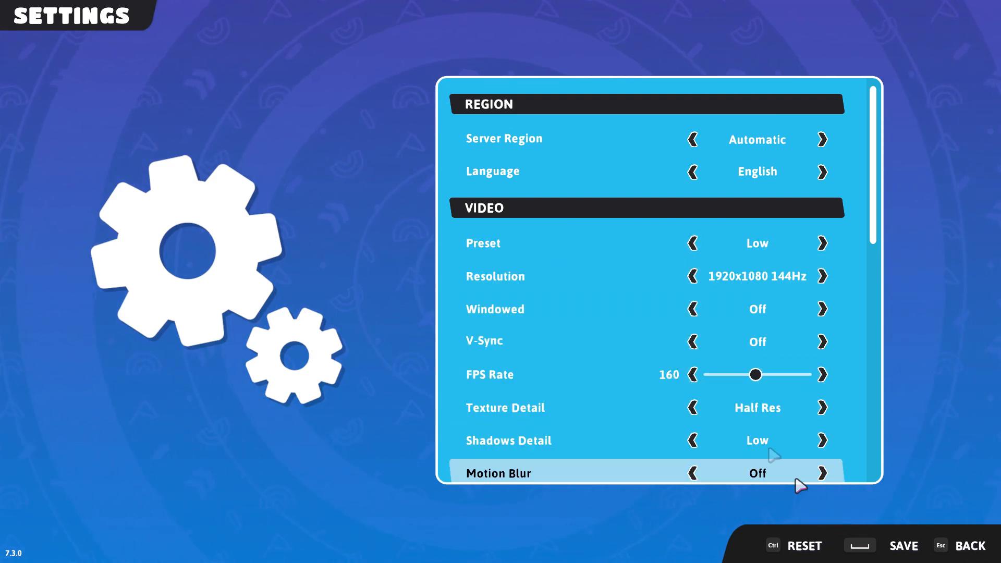
{"action": "mouse_move", "coordinate": [885, 558]}
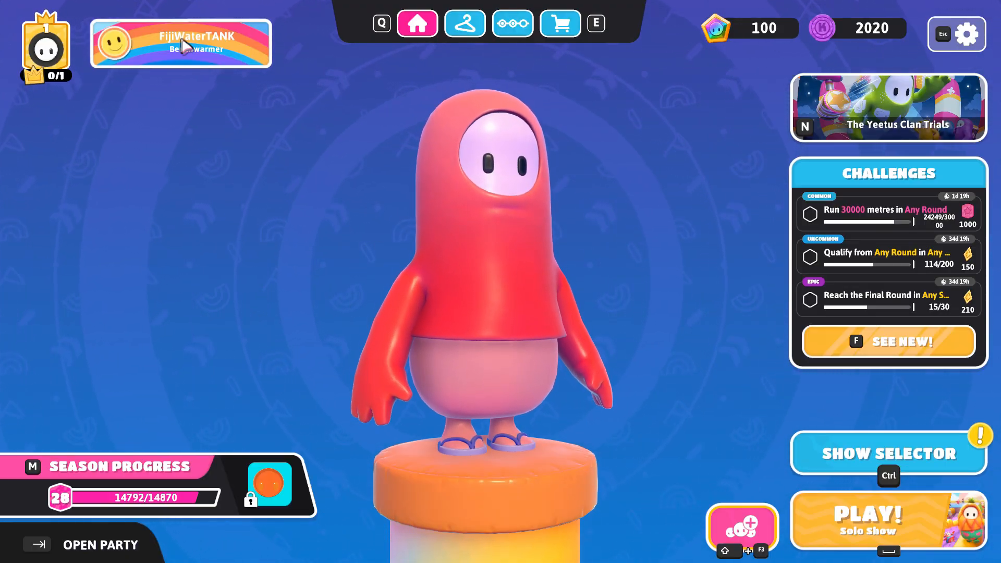
{"action": "mouse_move", "coordinate": [575, 217]}
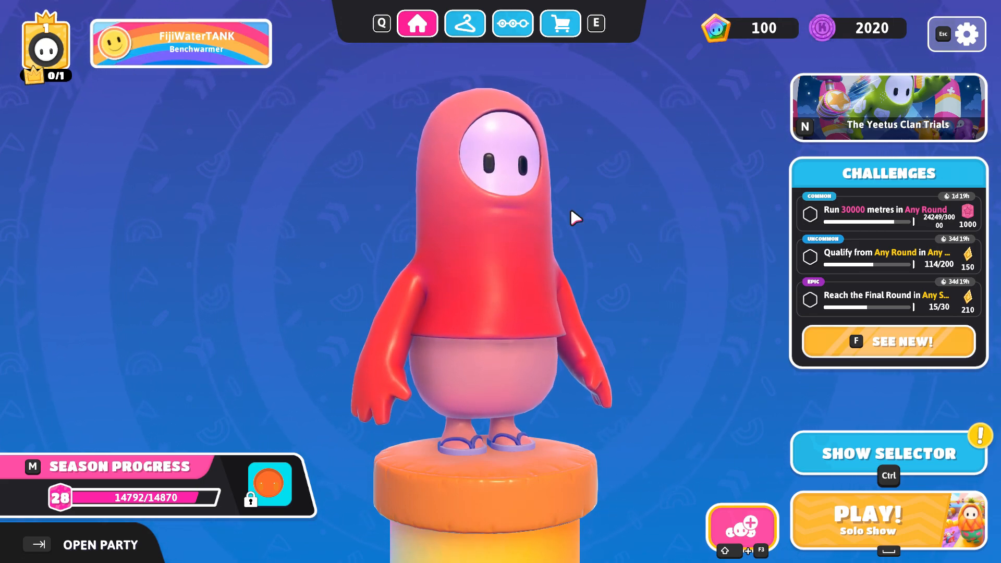
{"action": "left_click", "coordinate": [966, 34]}
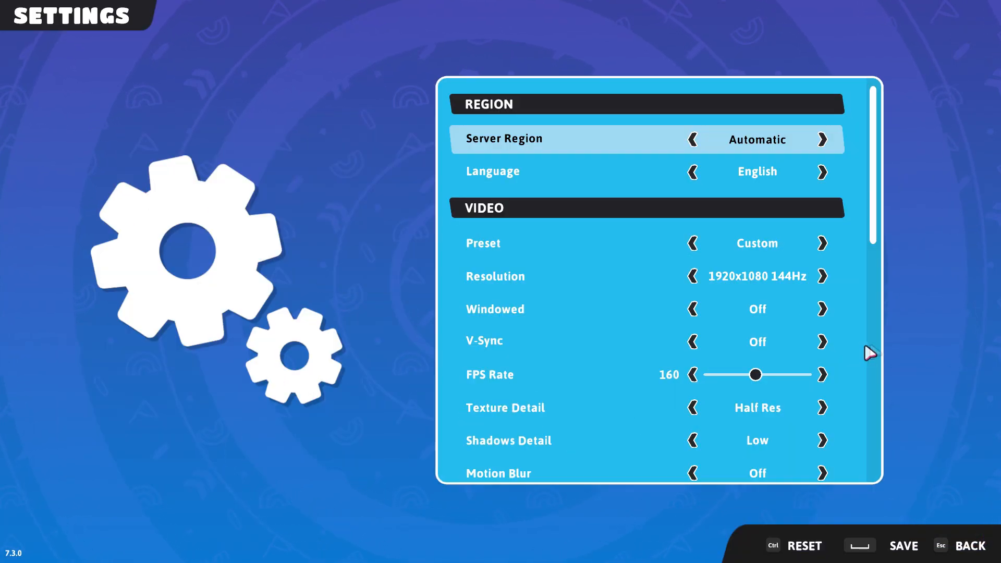